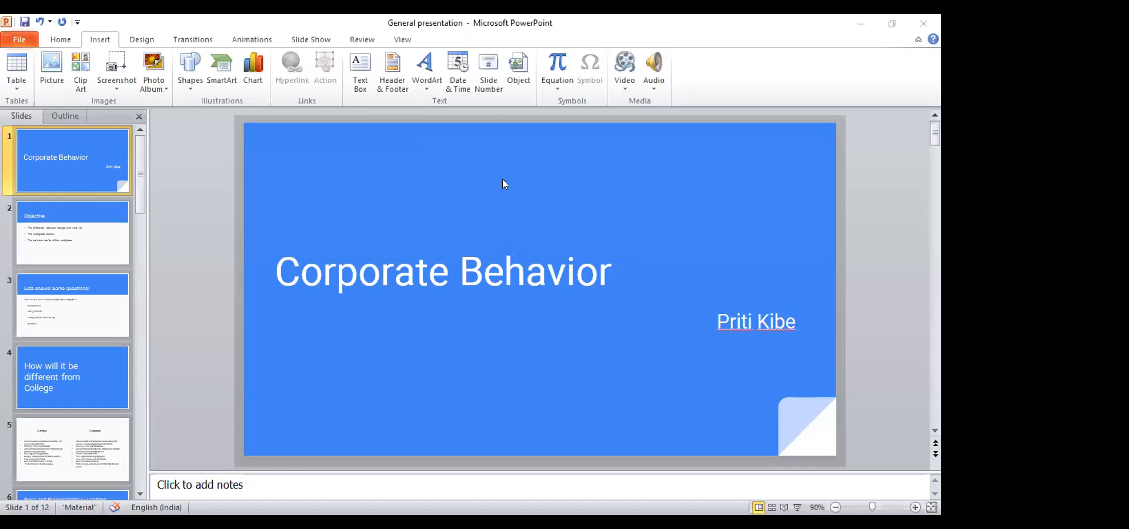
mouse_move(620, 210)
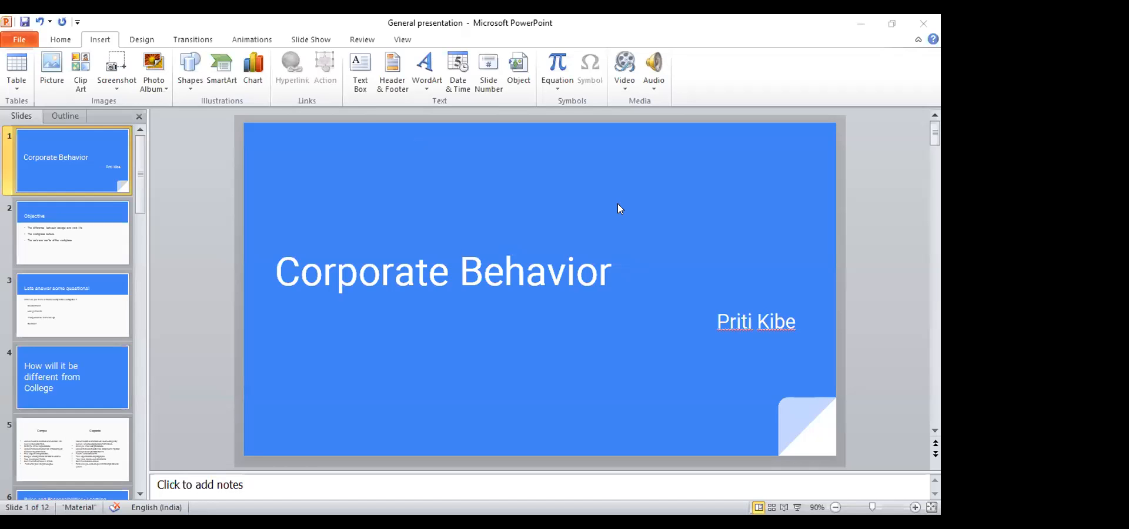
mouse_move(797, 509)
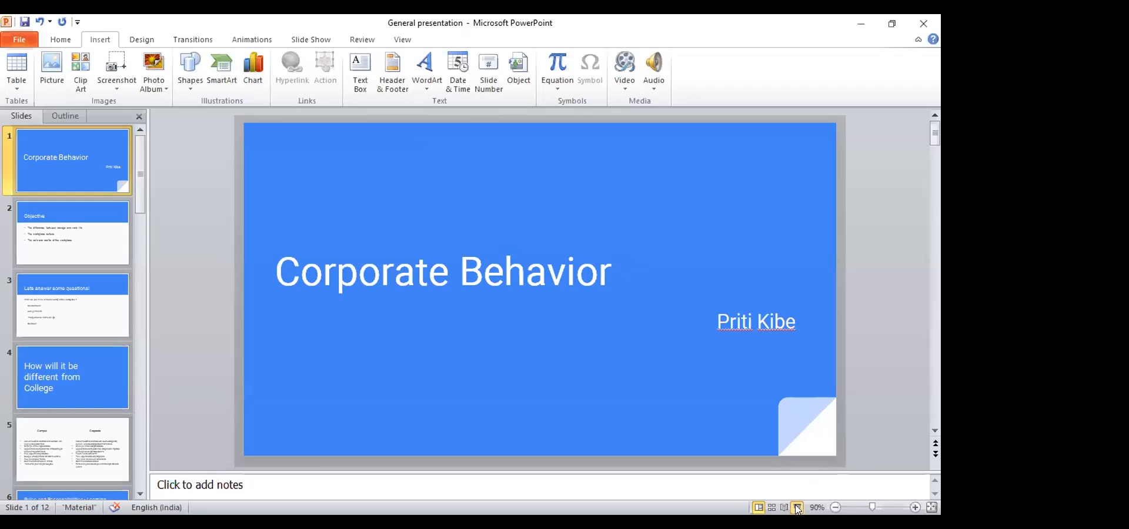
Bring up slide 2, Objective, and zoom the editing area to 110%
click(796, 508)
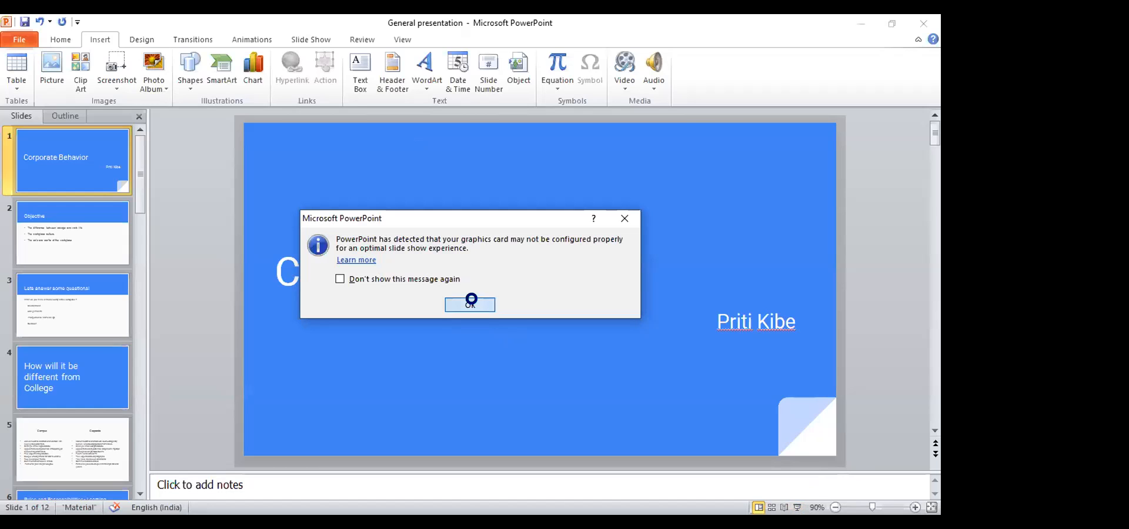
click(470, 303)
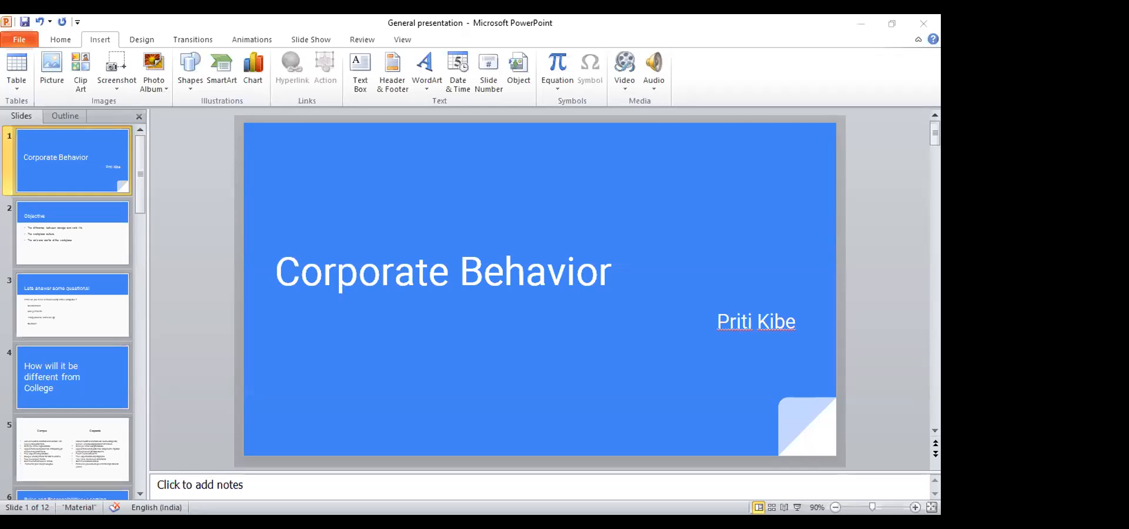
mouse_move(23, 332)
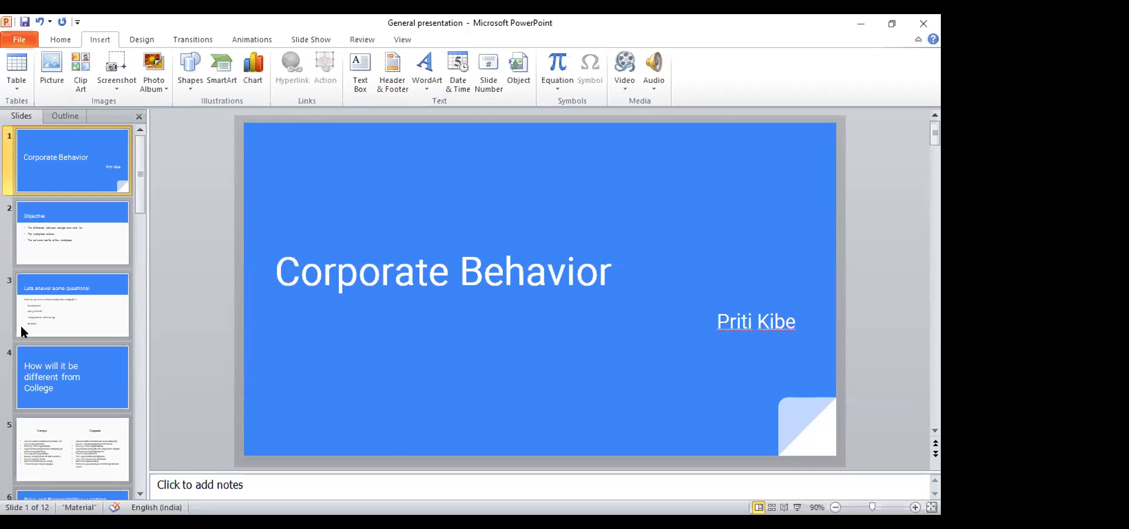
mouse_move(57, 232)
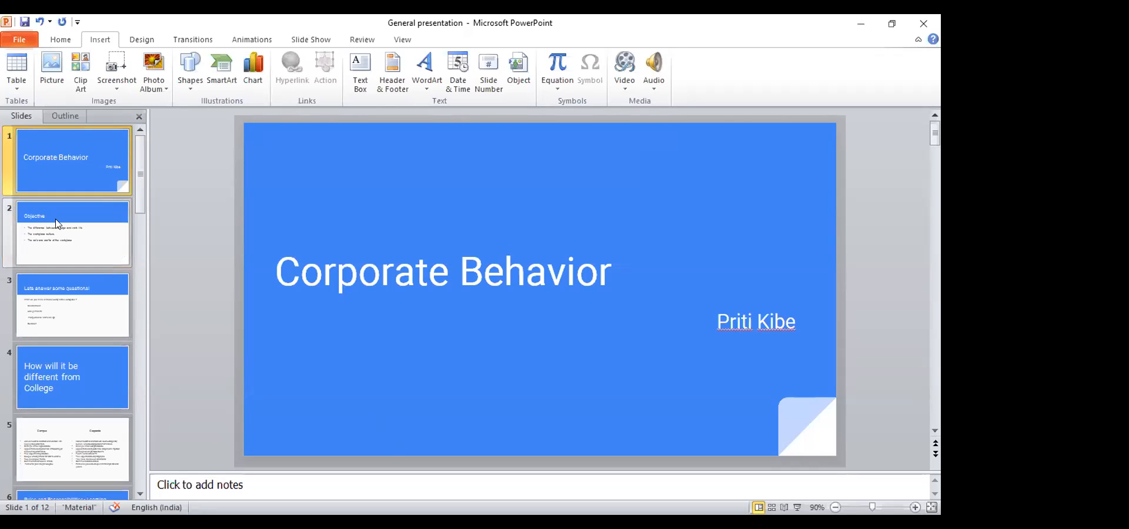
click(72, 232)
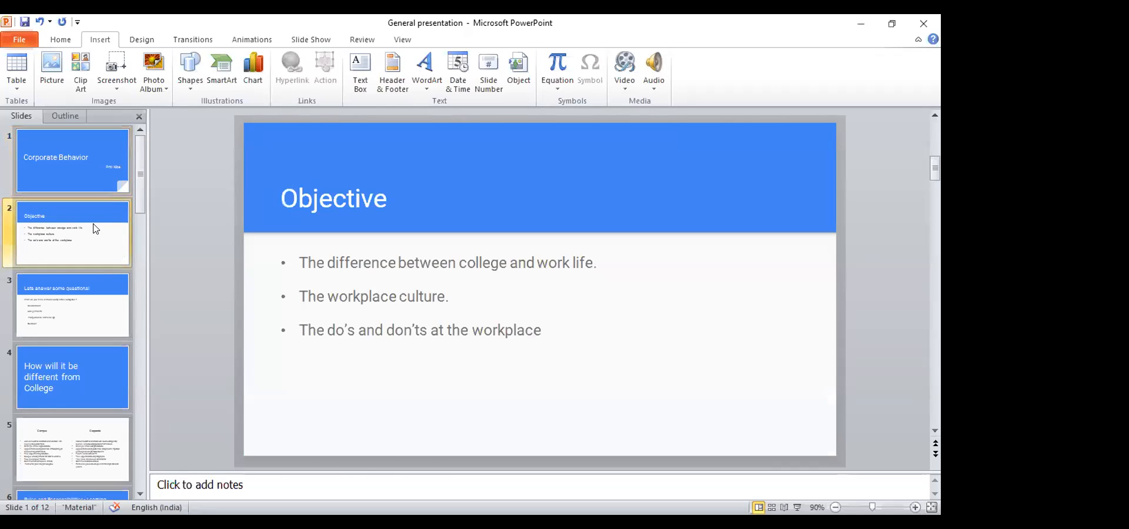
click(71, 231)
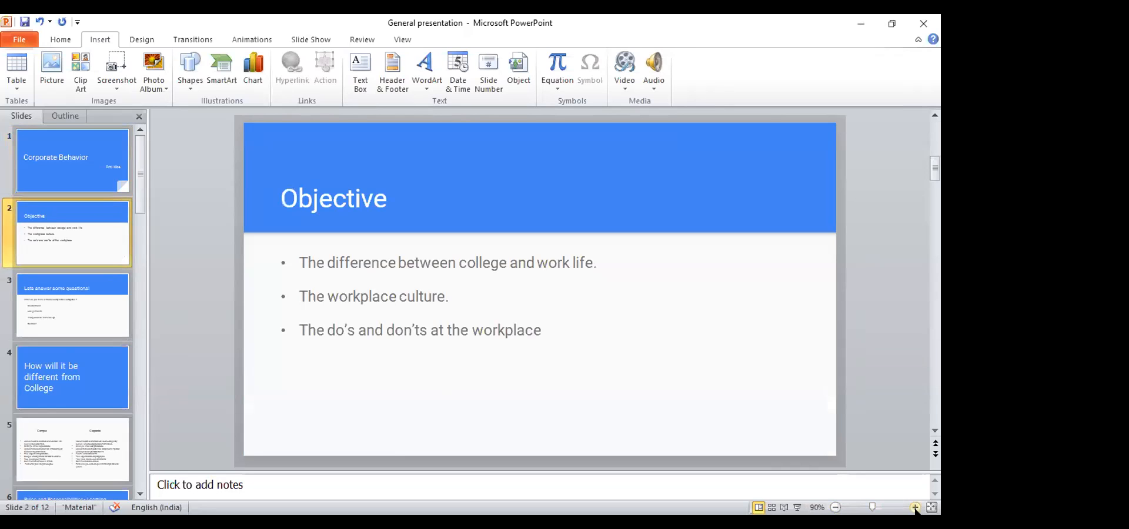
click(916, 508)
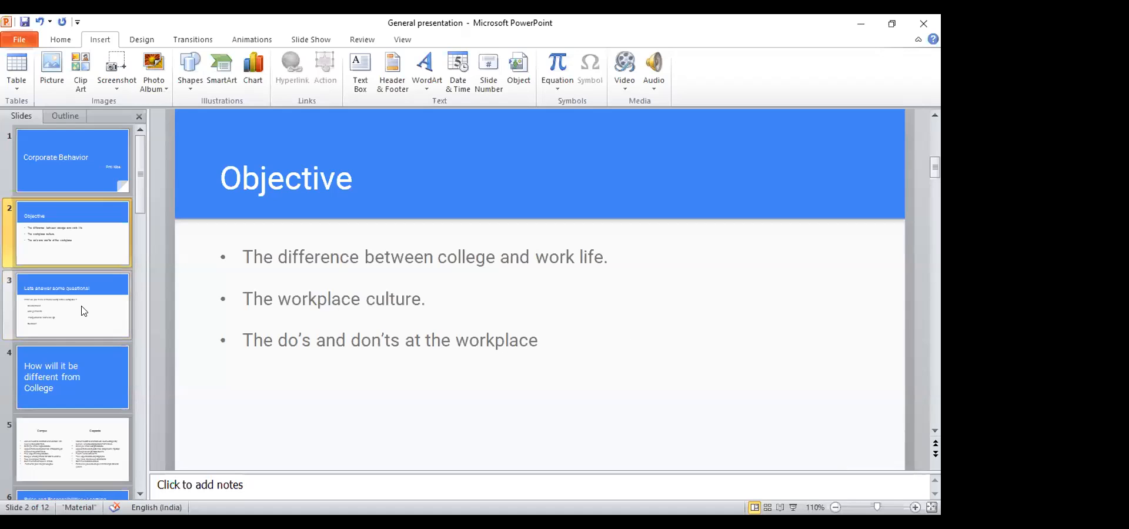
mouse_move(82, 310)
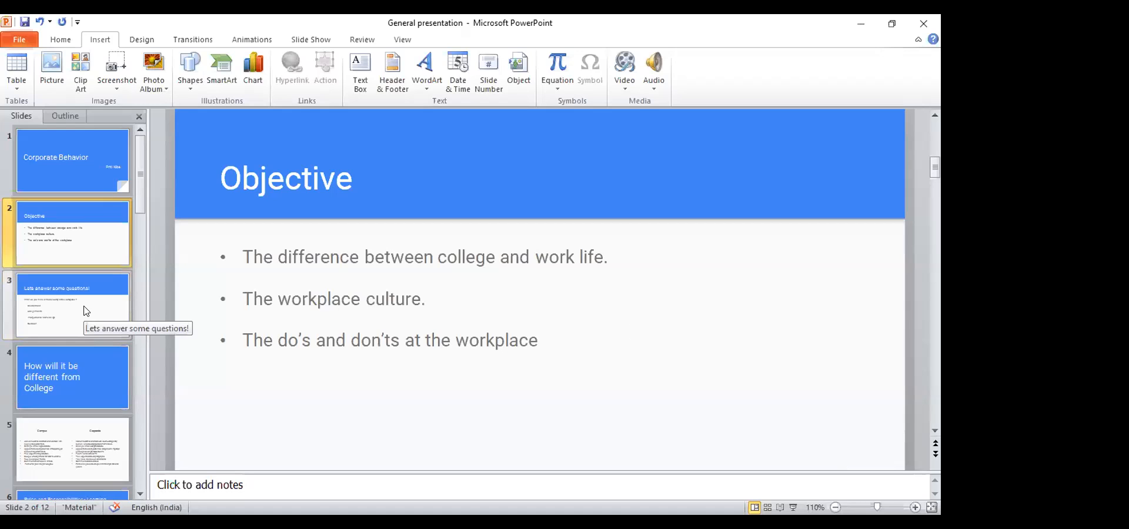
Show slide 3, 'Lets answer some questions!', with its four workplace topics
click(72, 302)
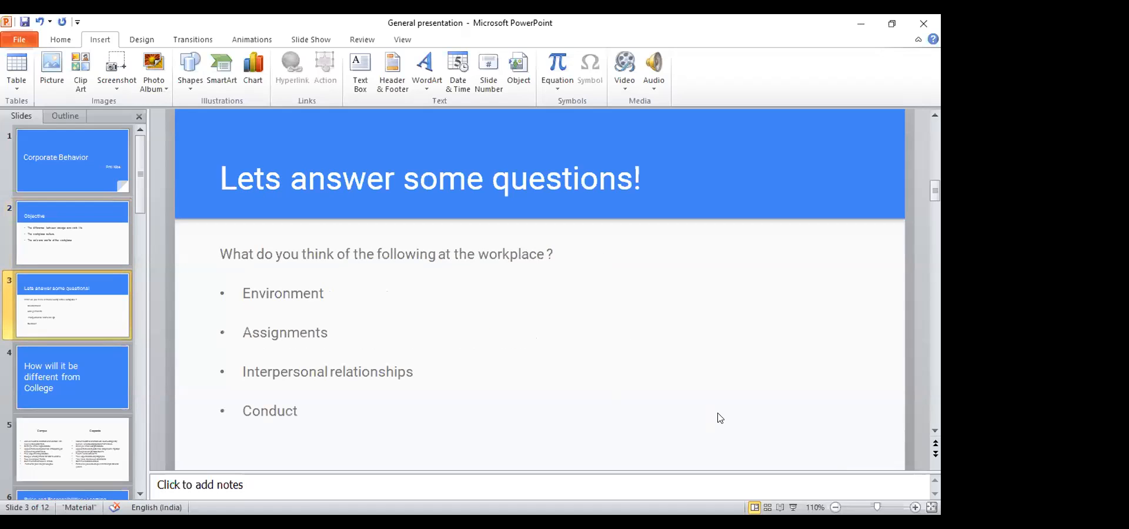
mouse_move(730, 419)
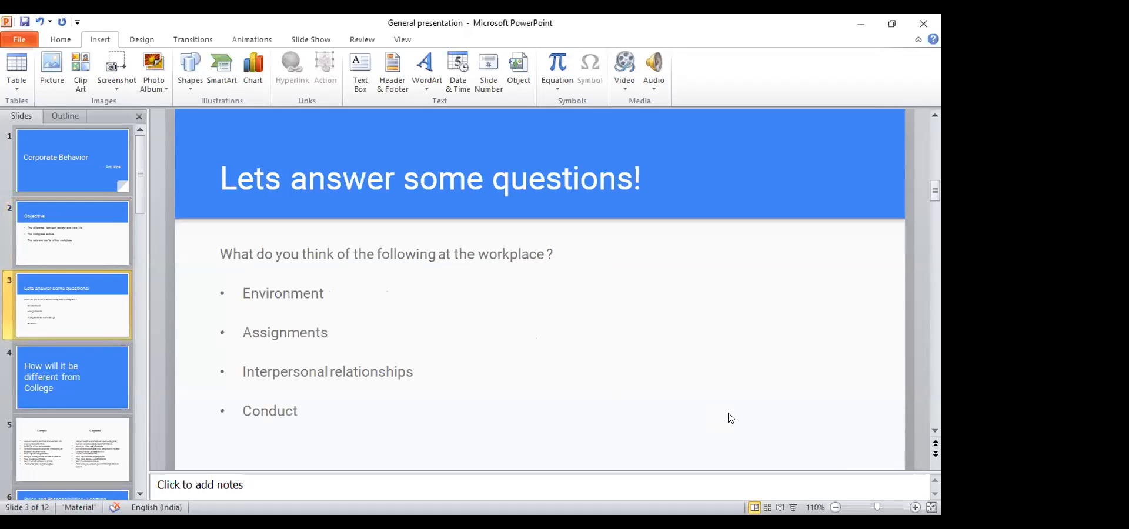
mouse_move(624, 210)
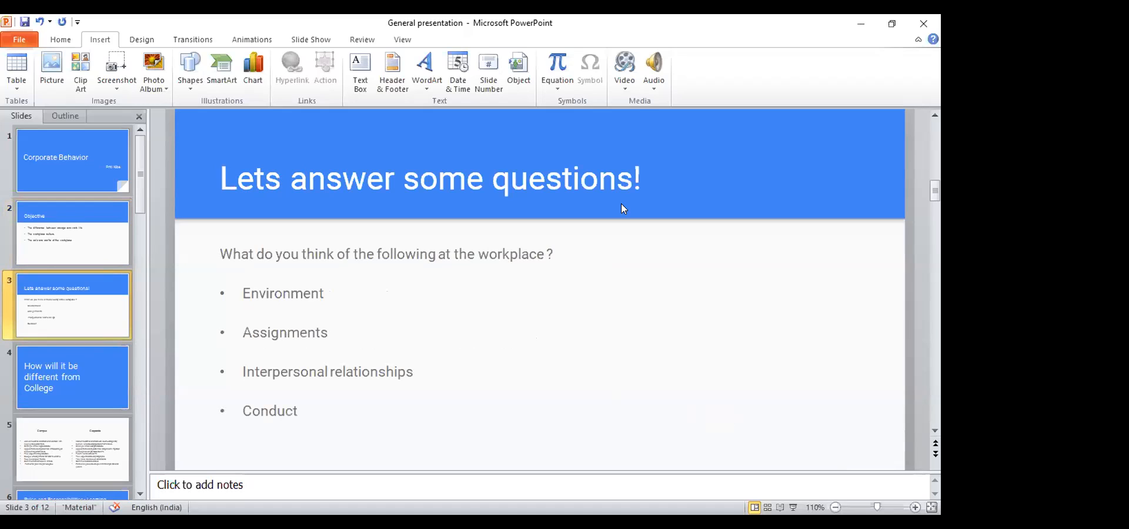
mouse_move(534, 402)
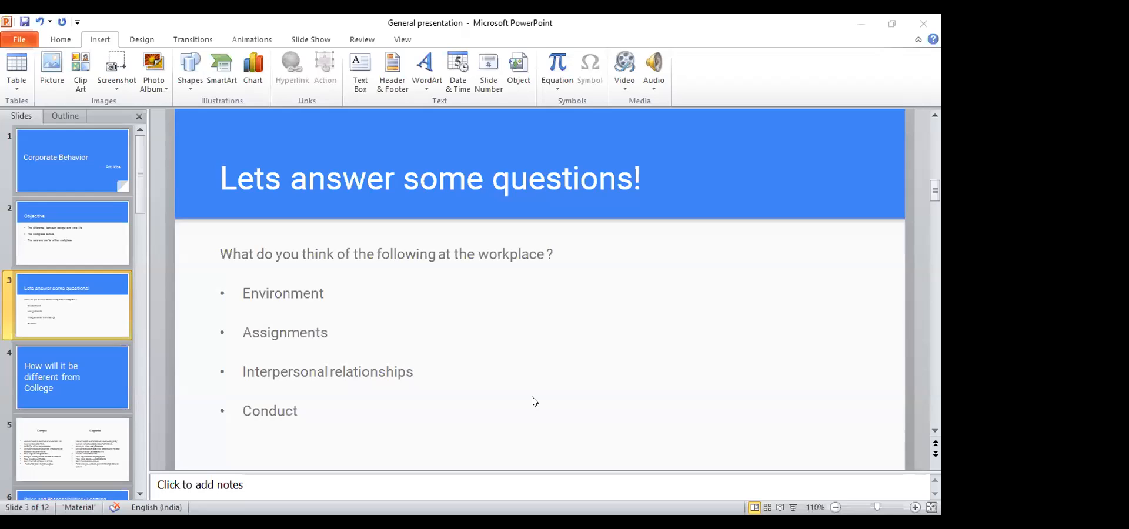
mouse_move(273, 350)
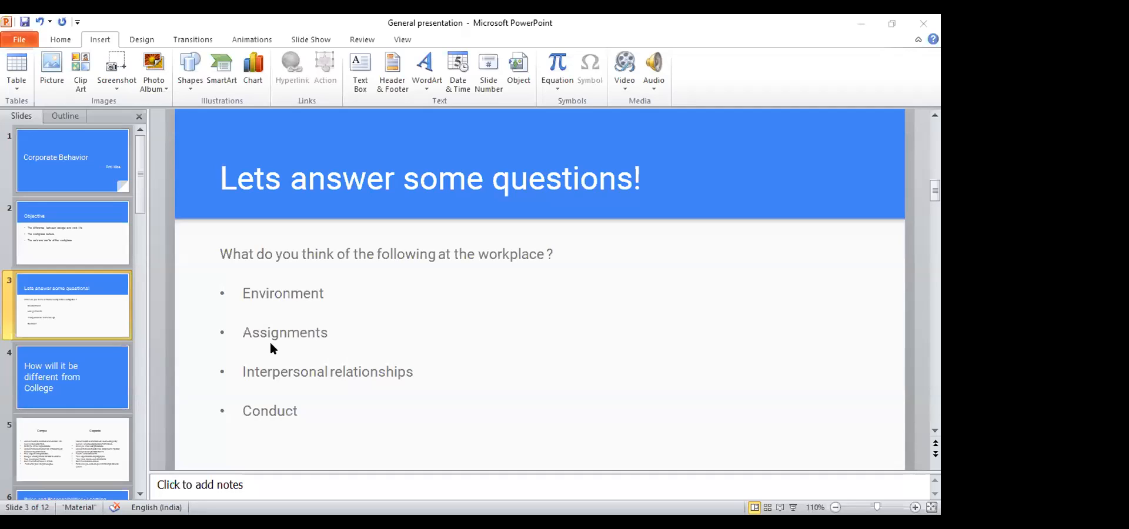
mouse_move(317, 319)
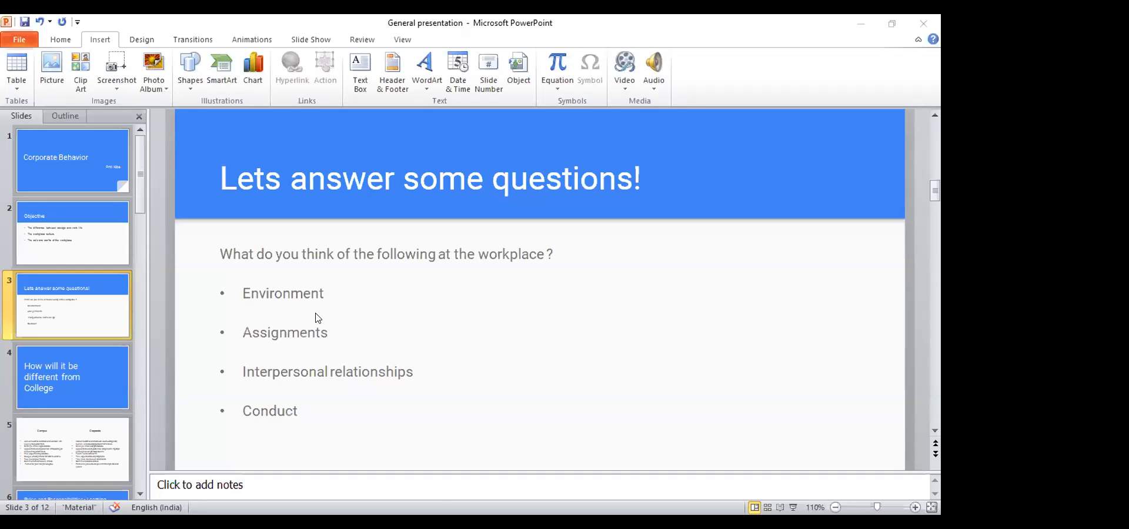
mouse_move(400, 452)
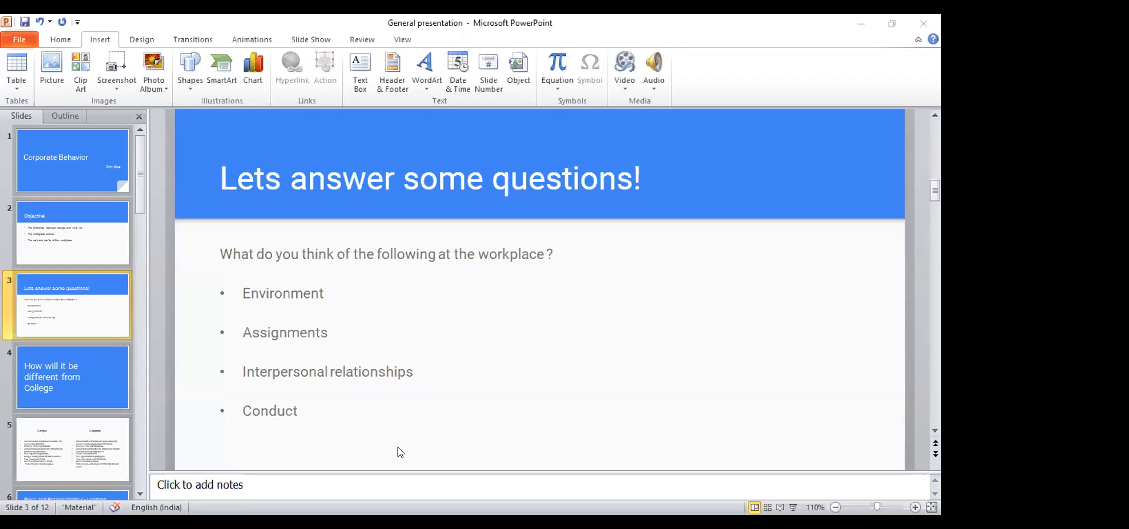
mouse_move(269, 430)
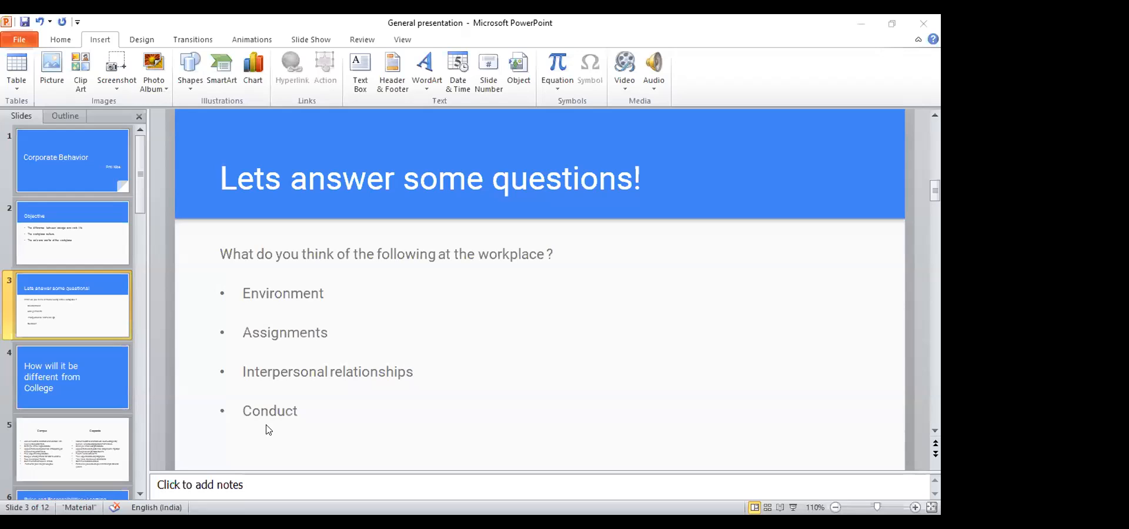
mouse_move(266, 383)
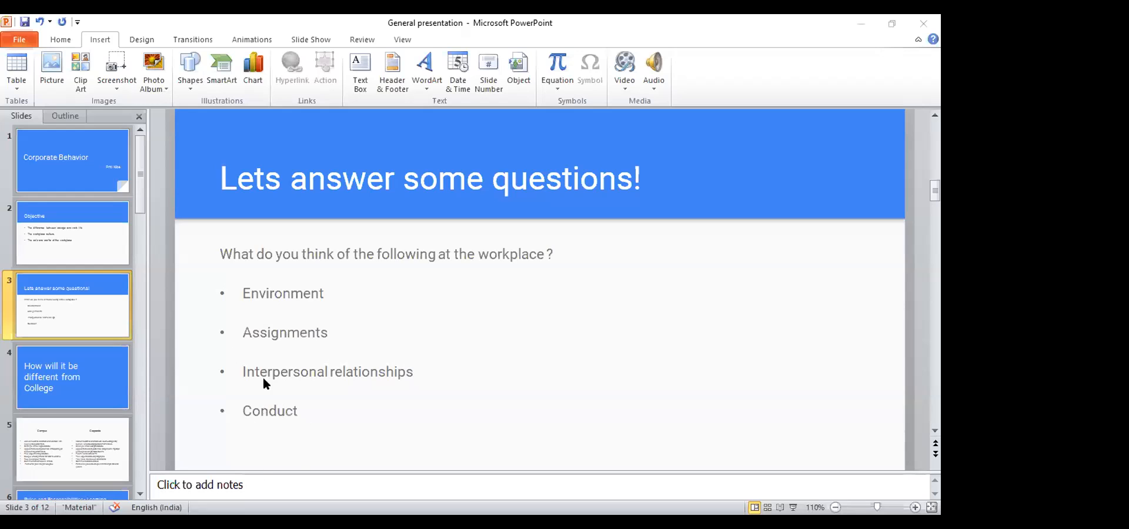
mouse_move(353, 382)
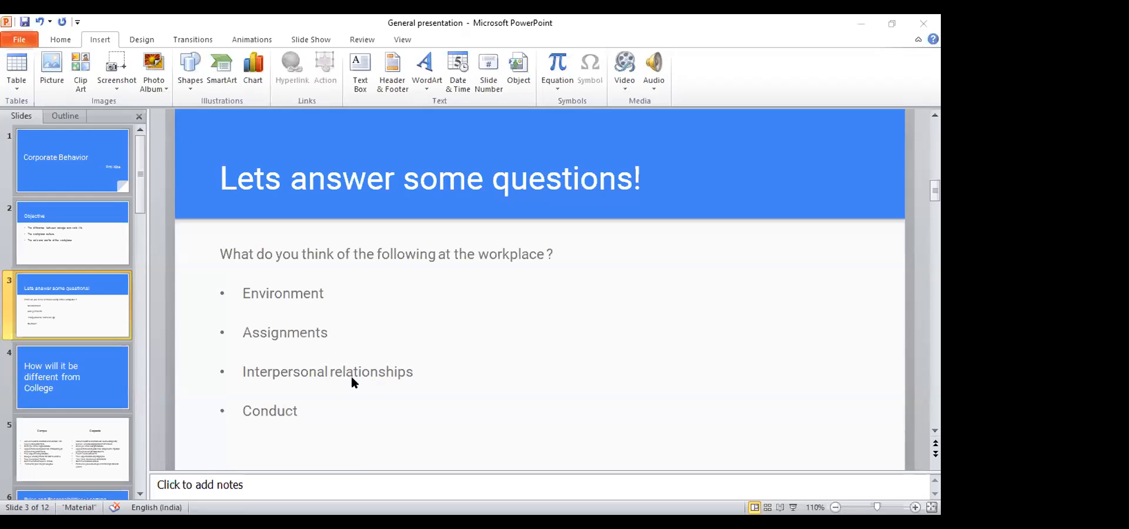
mouse_move(438, 398)
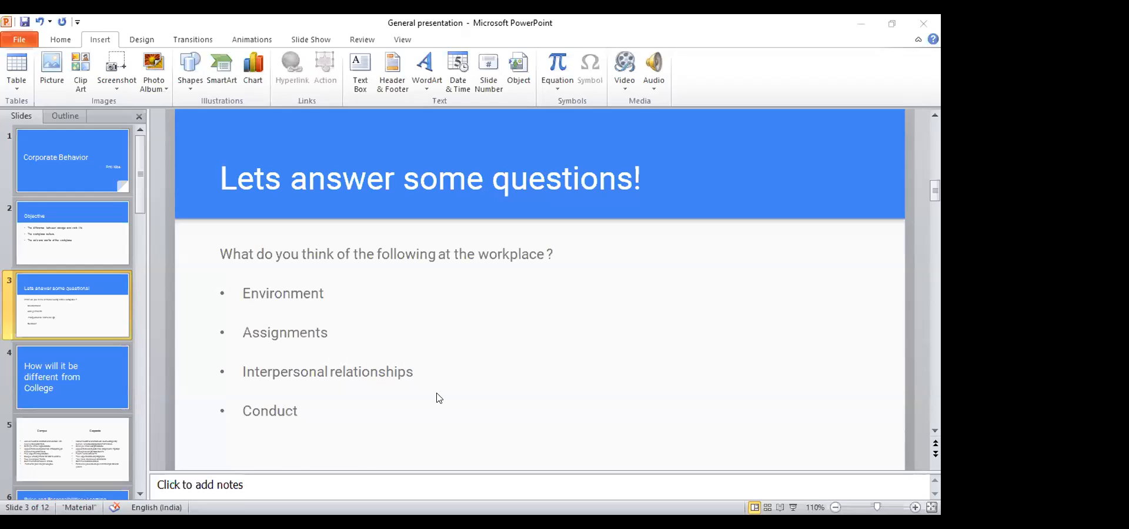
mouse_move(381, 401)
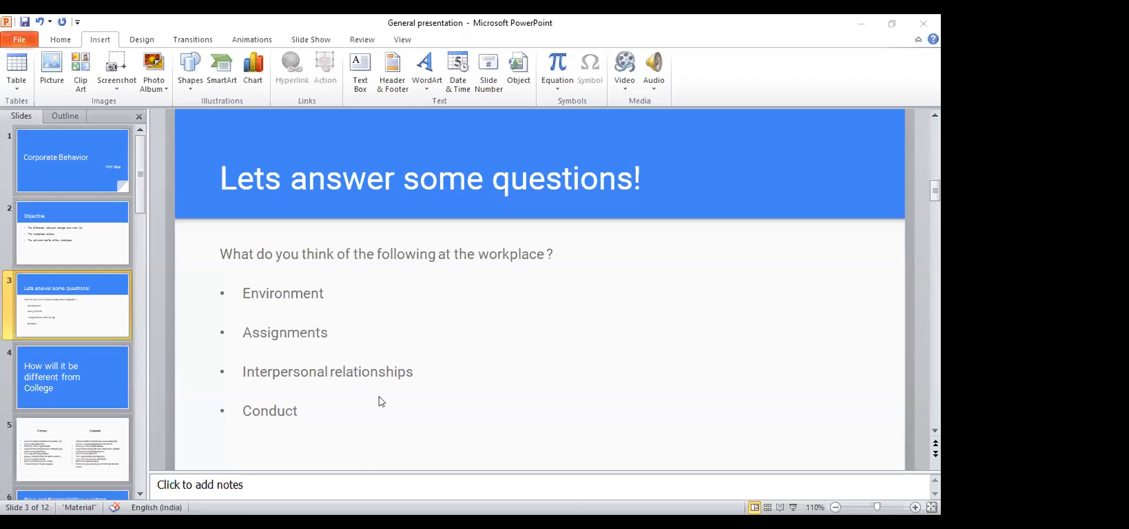
mouse_move(431, 422)
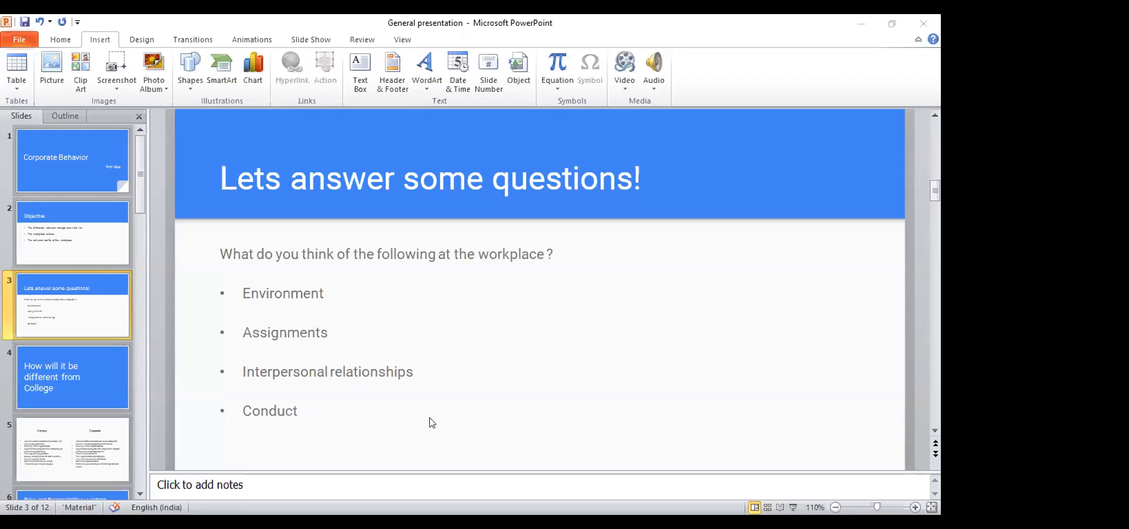
mouse_move(499, 427)
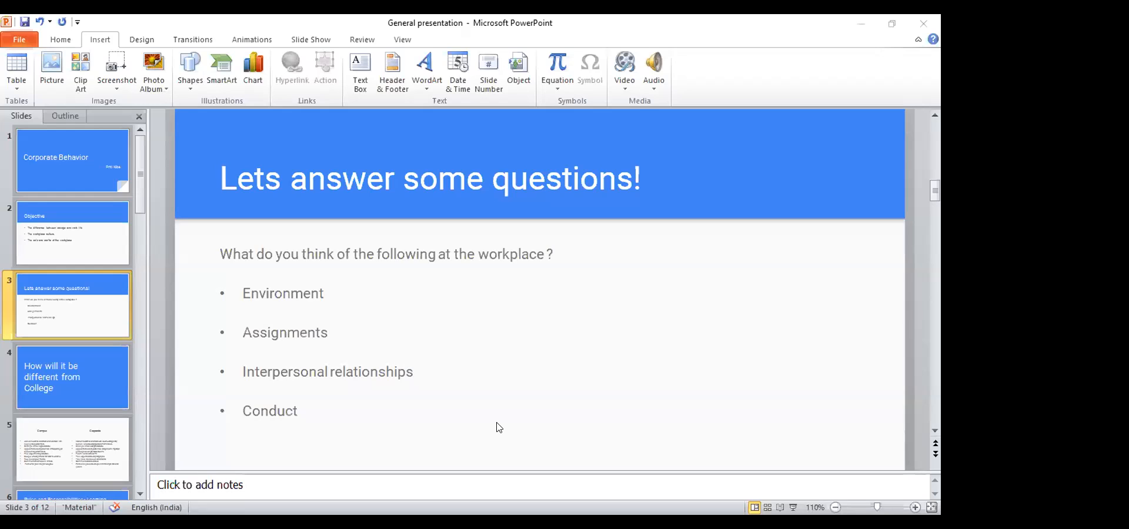
mouse_move(57, 321)
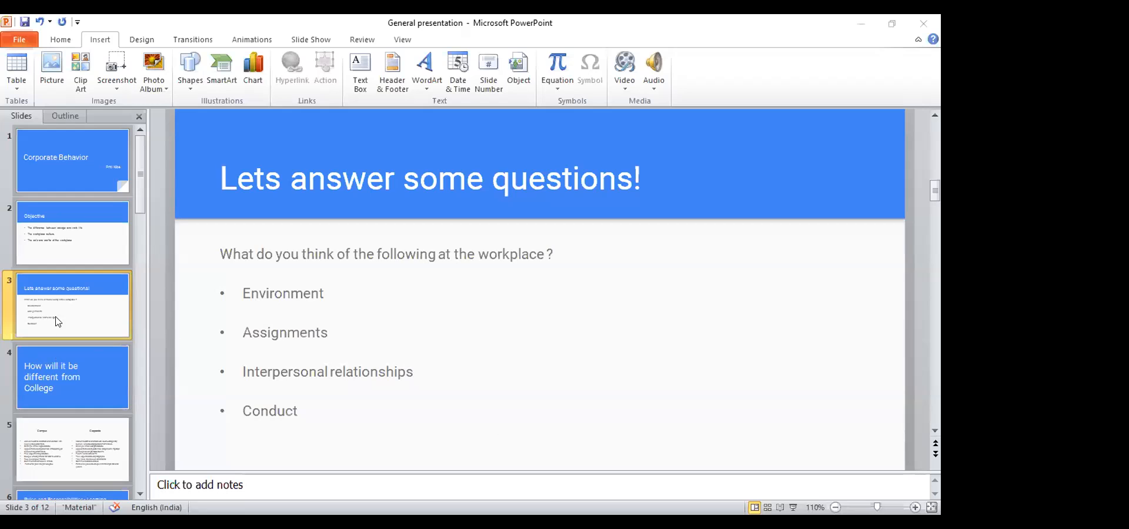
mouse_move(69, 380)
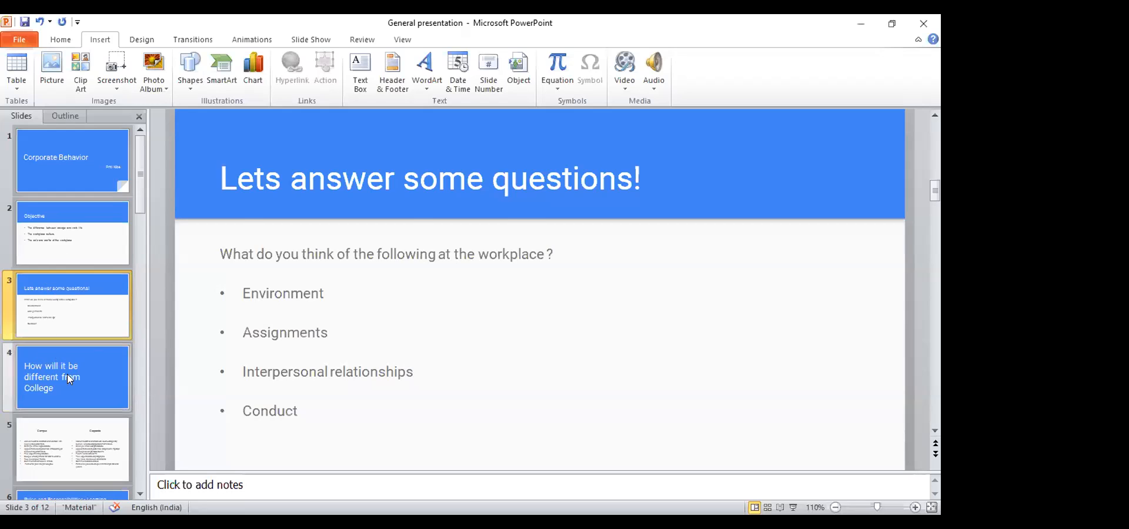
Show slide 4, 'How will it be different from College'
click(72, 376)
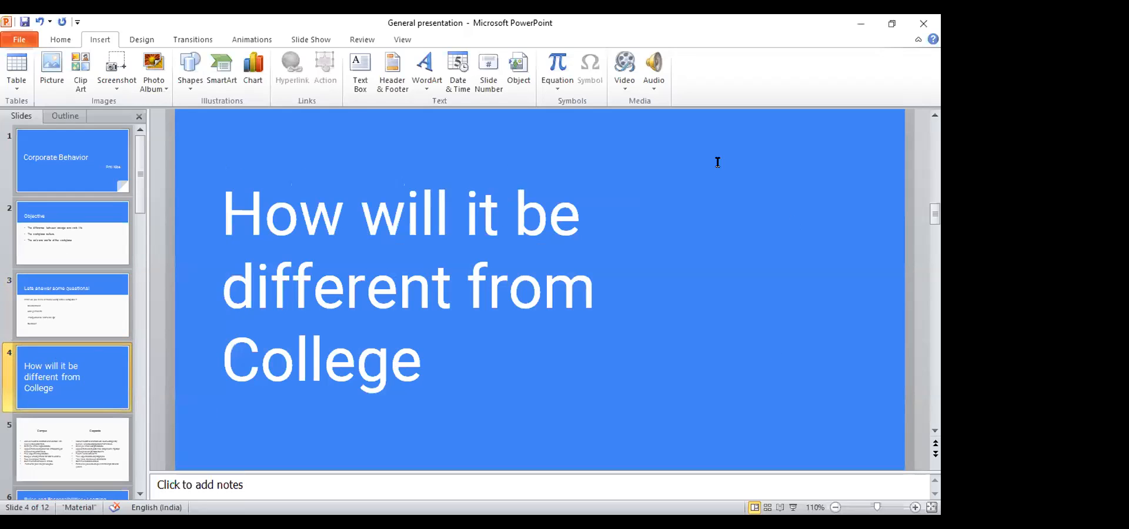
mouse_move(696, 333)
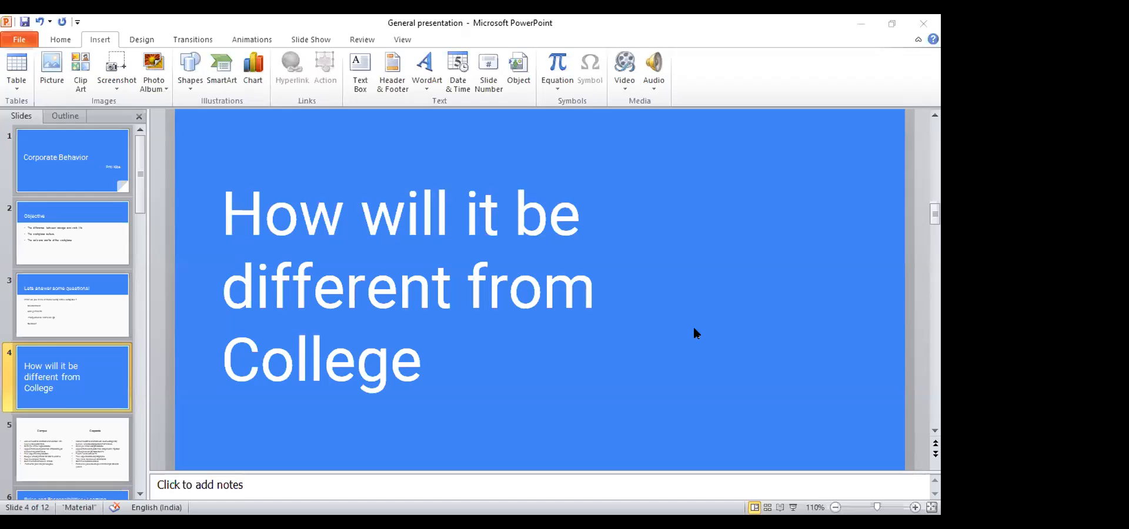
mouse_move(439, 165)
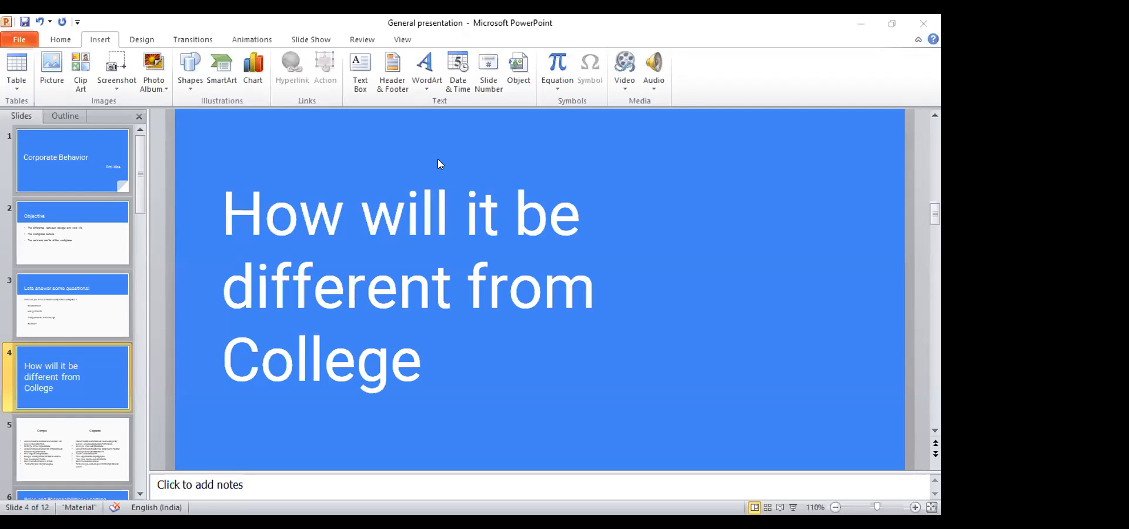
mouse_move(787, 284)
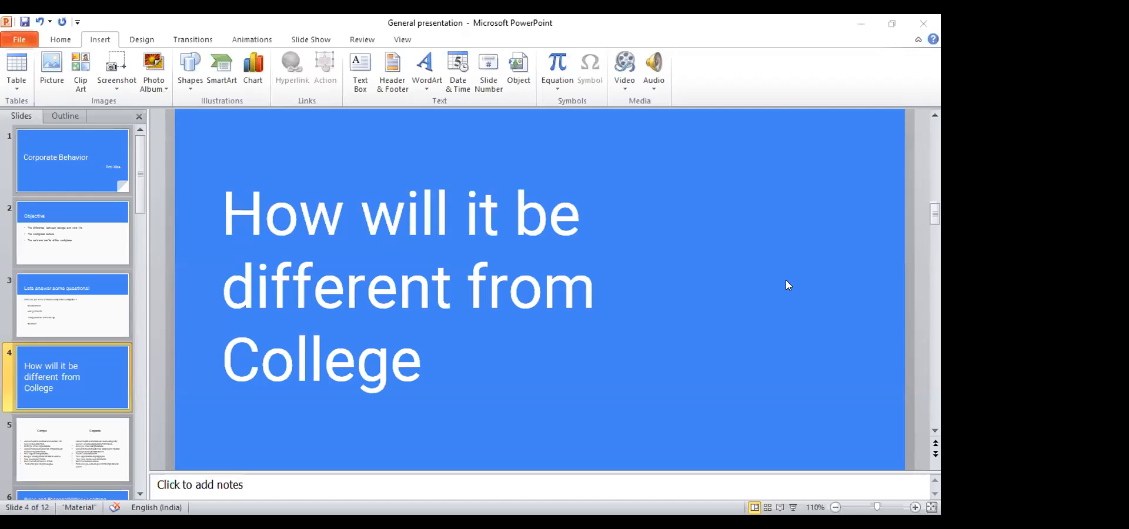
mouse_move(722, 254)
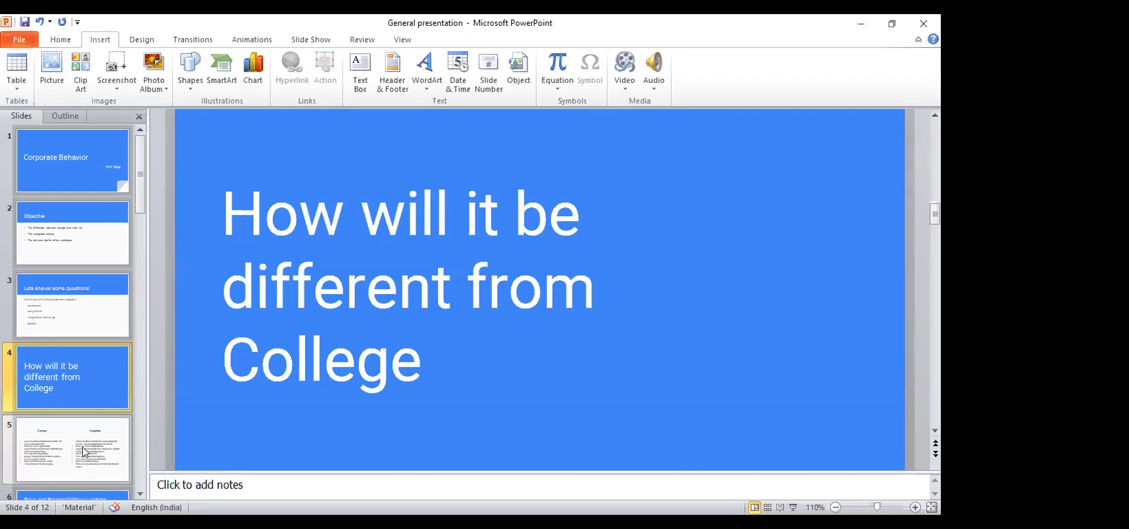
Show slide 5 comparing Campus and Corporate life point by point
click(72, 451)
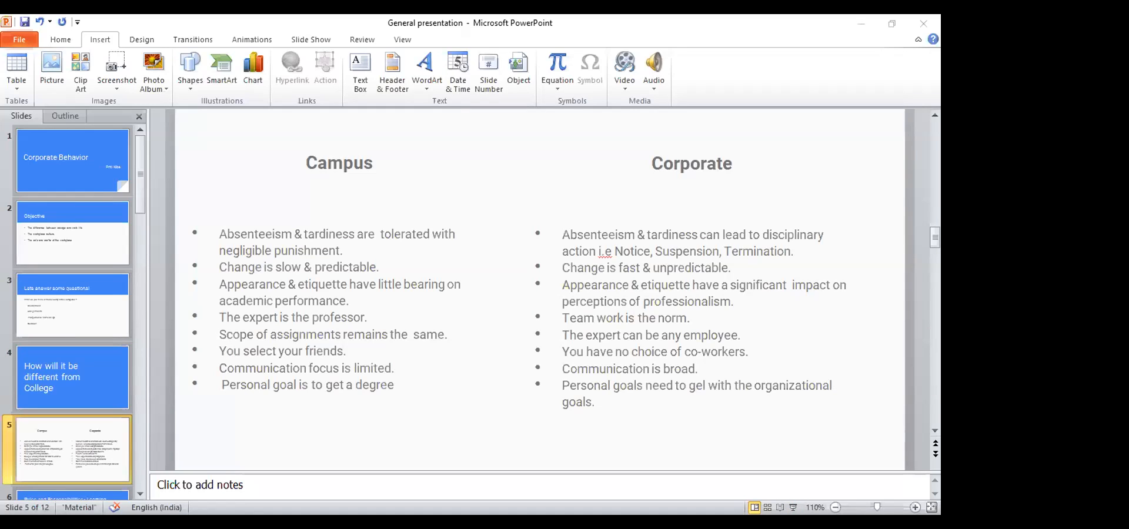
Start the slide show on the Campus versus Corporate slide
key(F5)
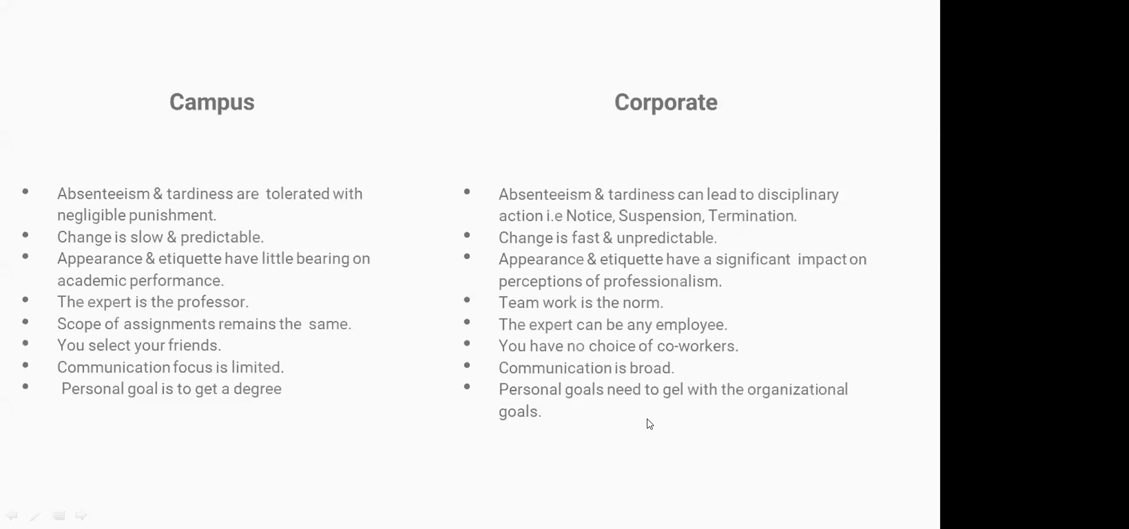
mouse_move(890, 209)
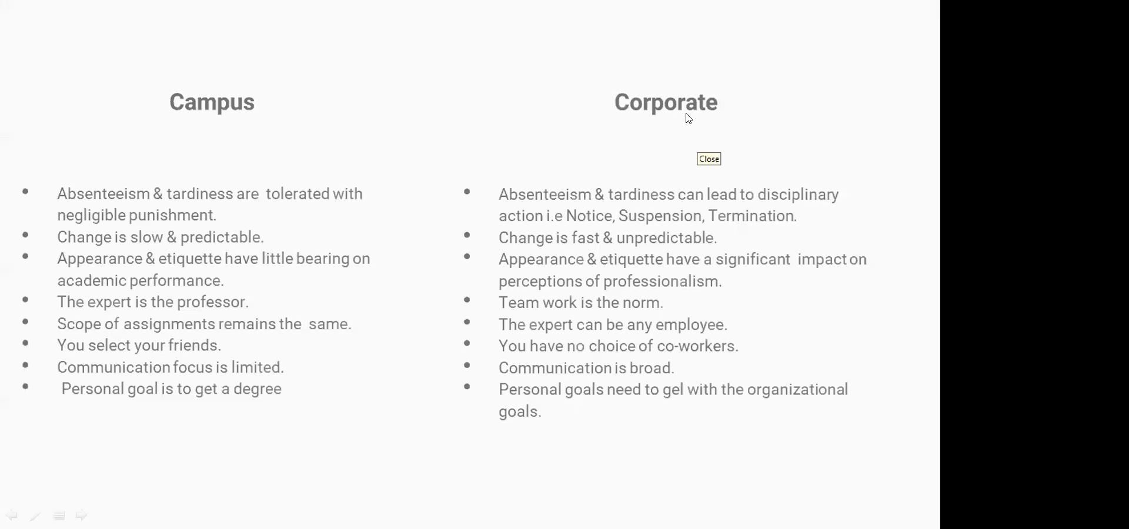
click(708, 159)
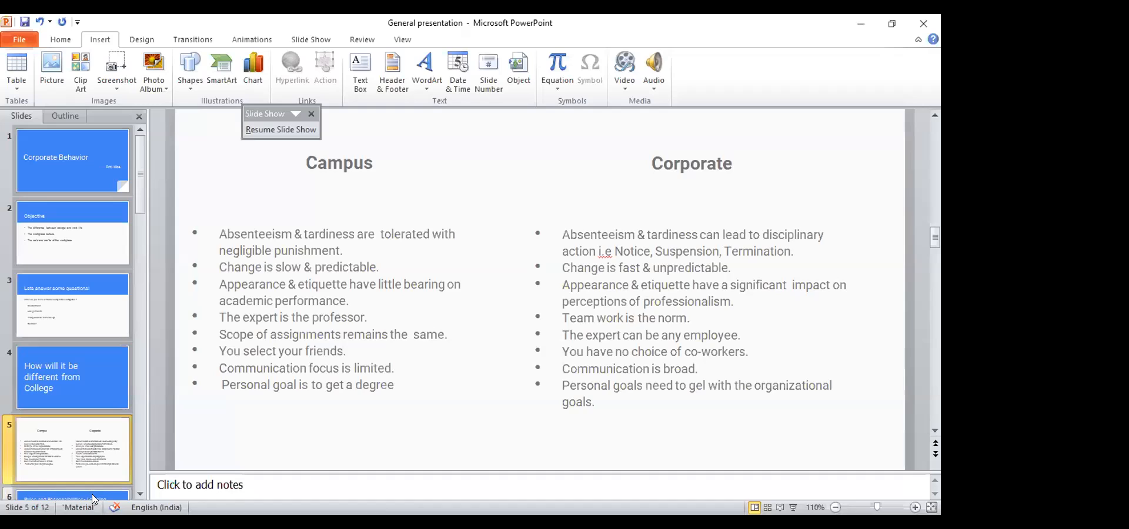
Show slide 6, 'Rules and Responsibilities - Learning', with its eight topics
click(72, 497)
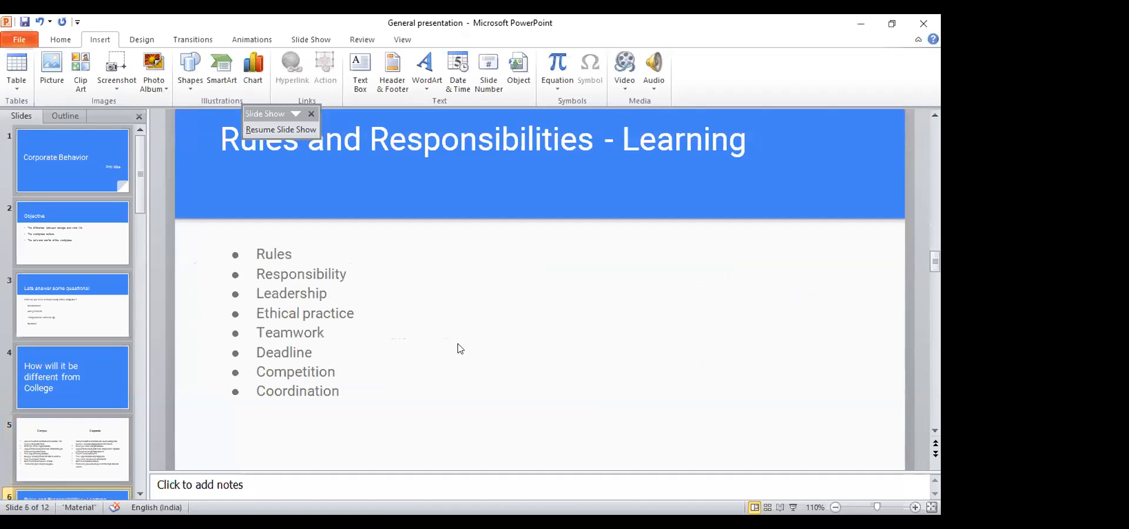
mouse_move(917, 492)
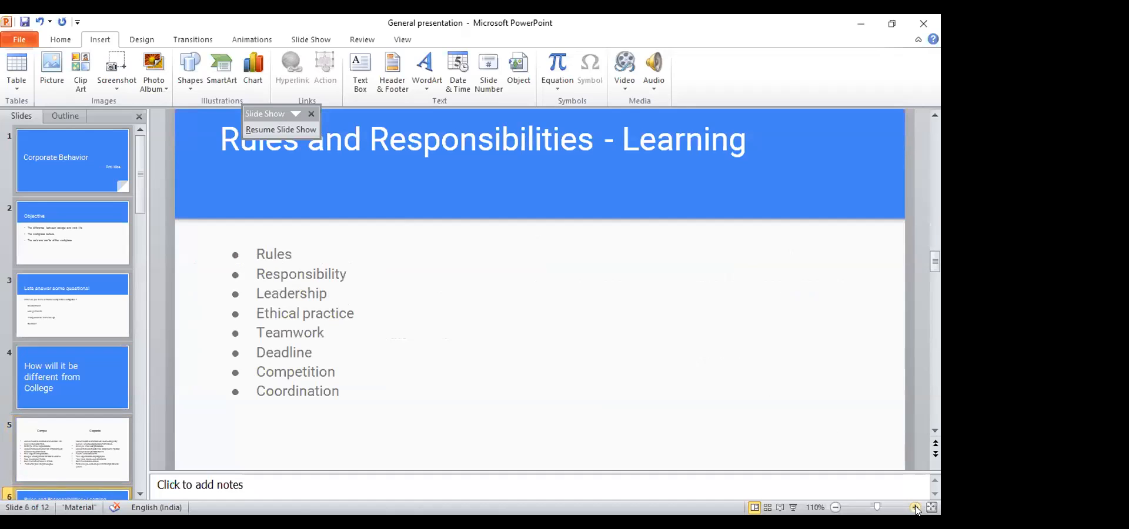
Zoom slide 6 to 120% and scroll the Slides pane down
click(916, 508)
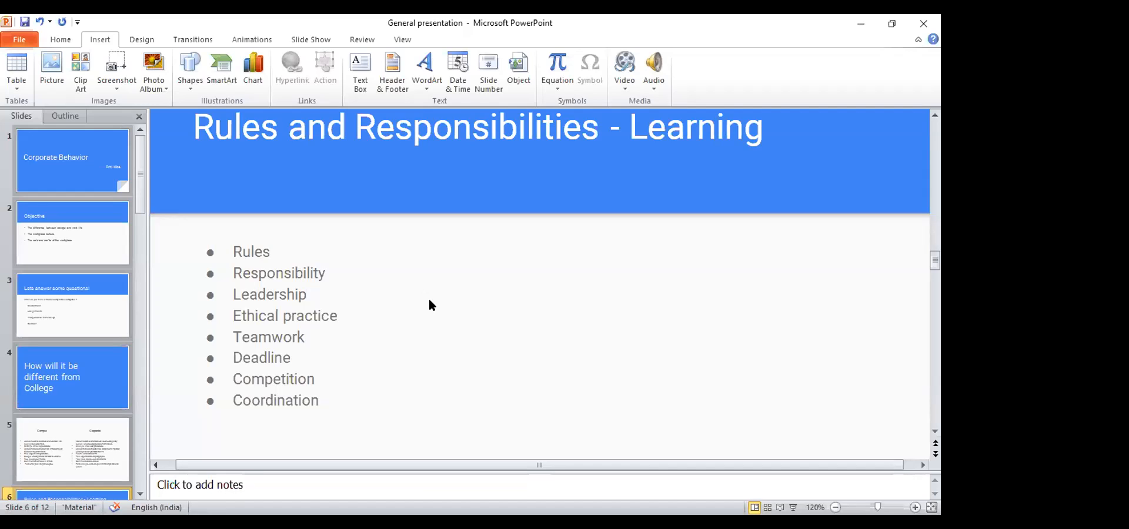
mouse_move(200, 211)
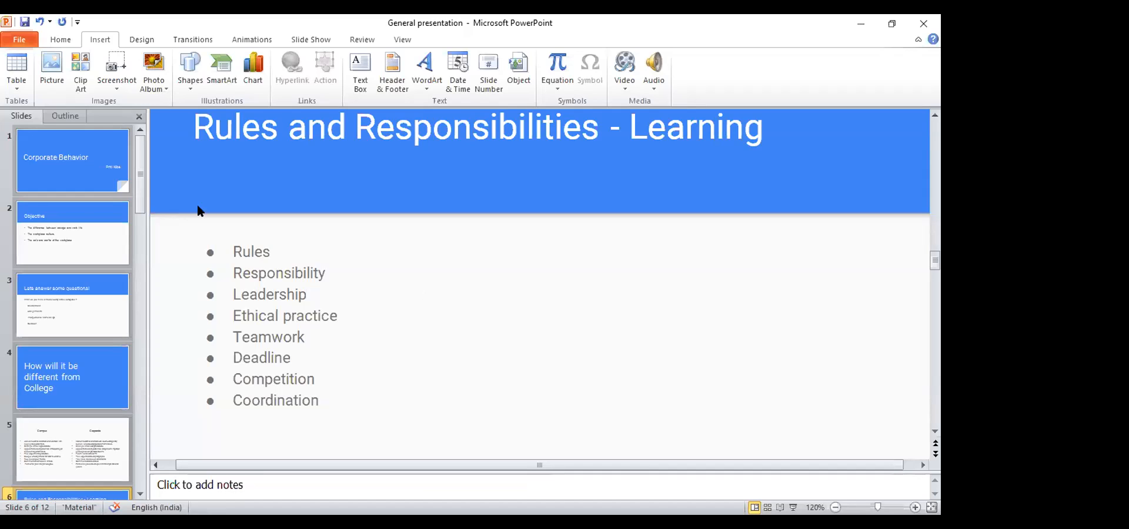
scroll(down, 3)
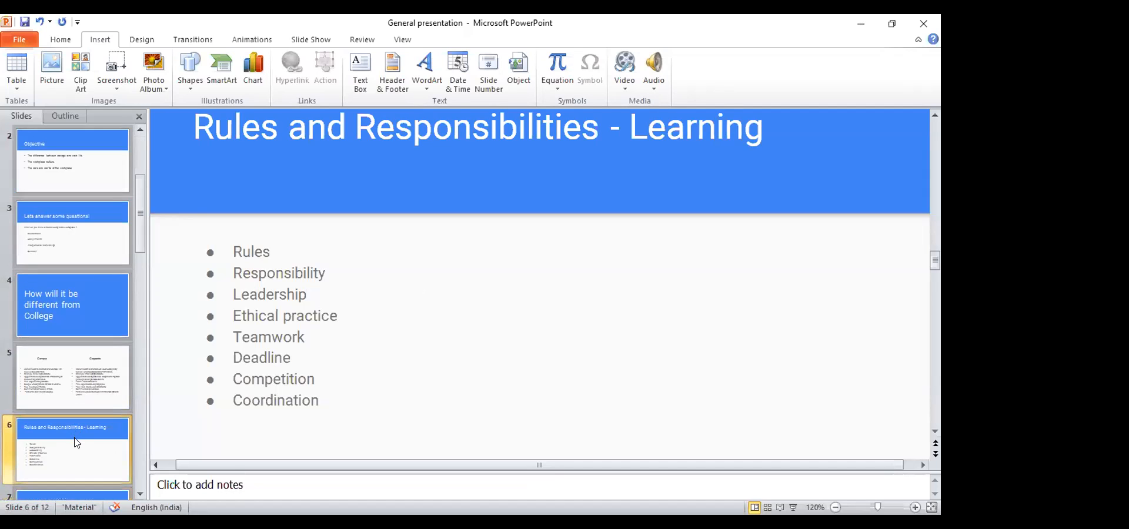
scroll(down, 3)
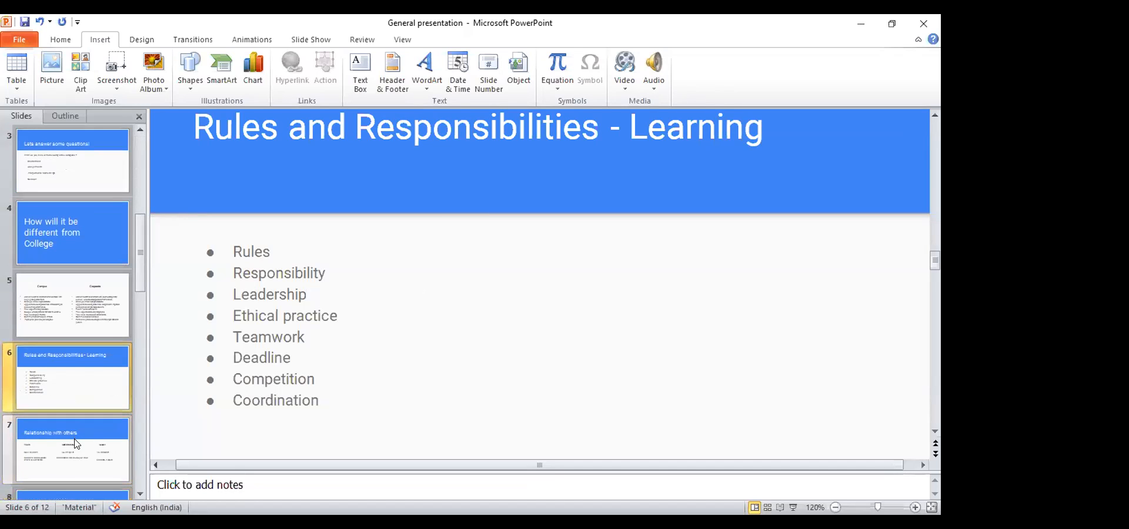
Show slide 7, 'Relationship with others', covering peers, subordinates and seniors
click(71, 447)
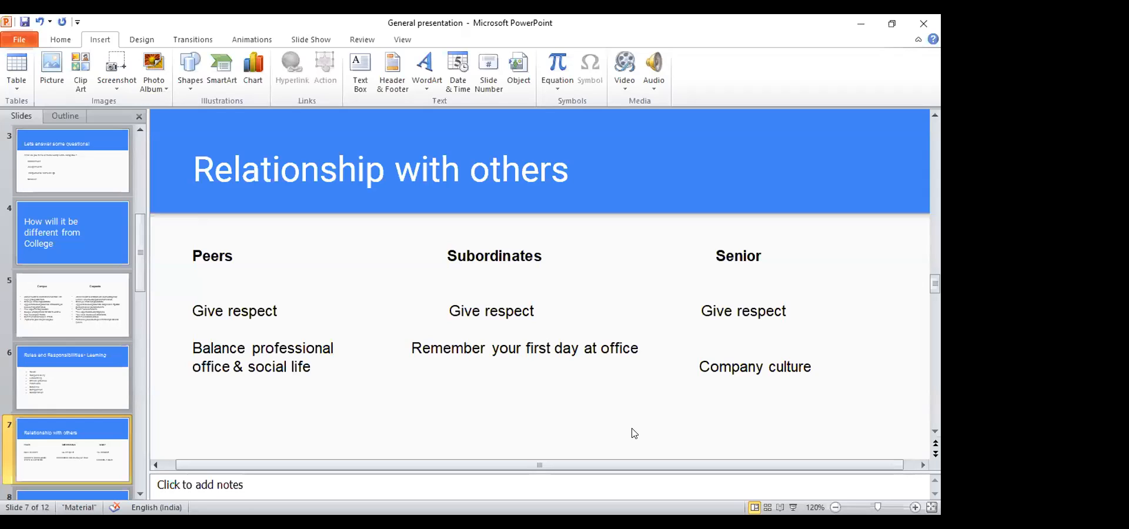
mouse_move(612, 418)
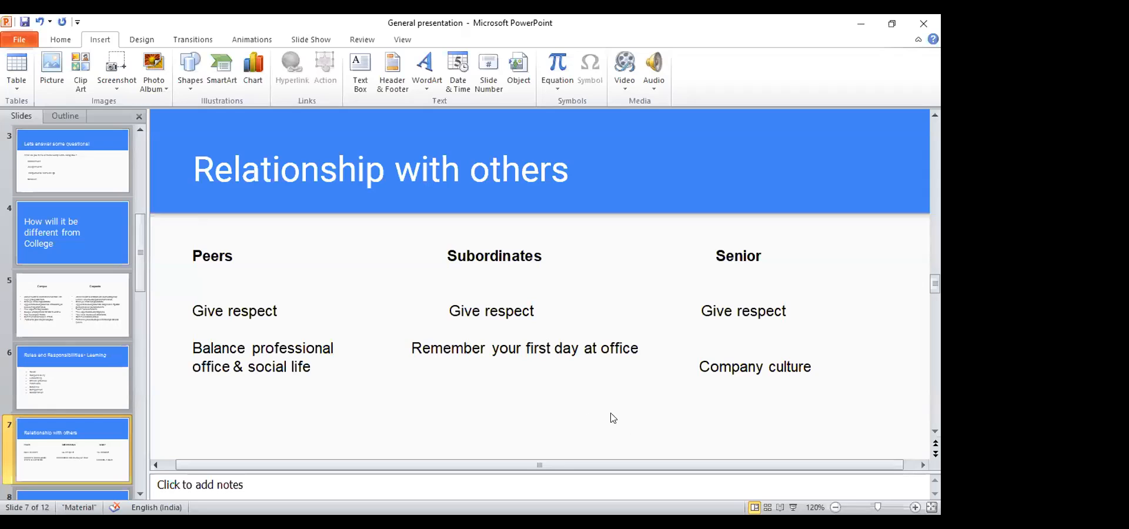
scroll(down, 3)
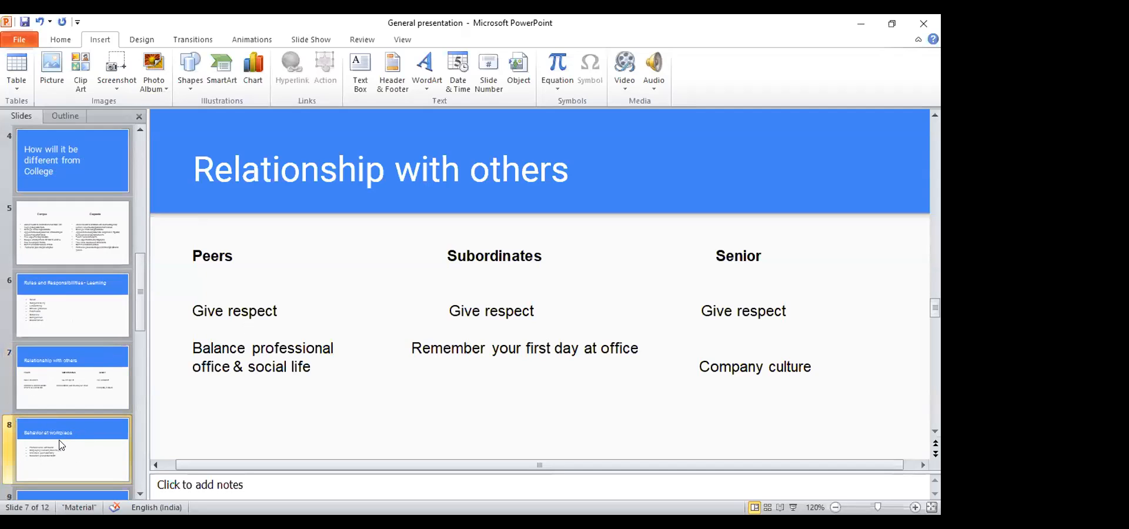
Show slide 8, 'Behavior at workplace', with its four professionalism bullets
click(71, 448)
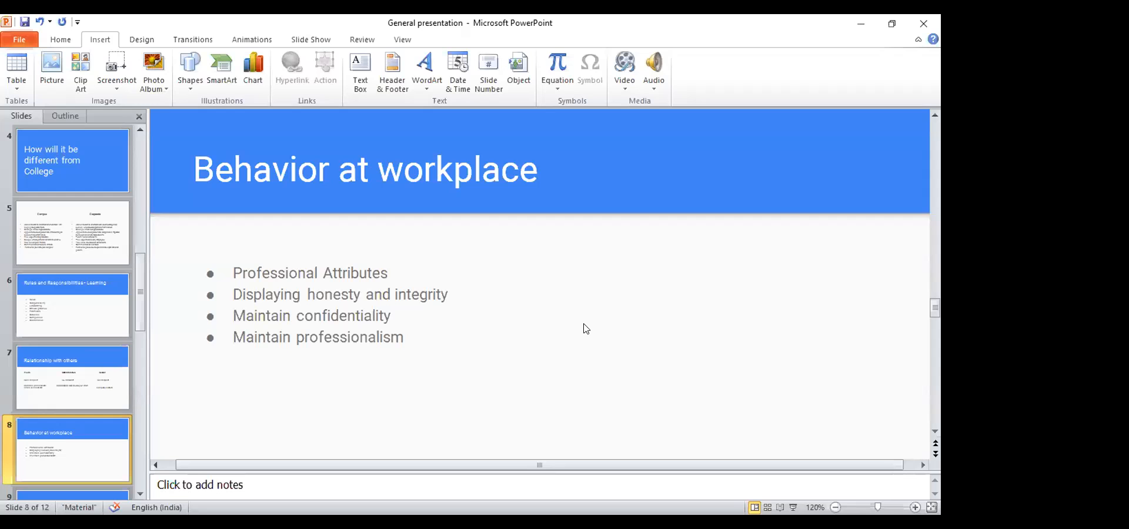
mouse_move(526, 291)
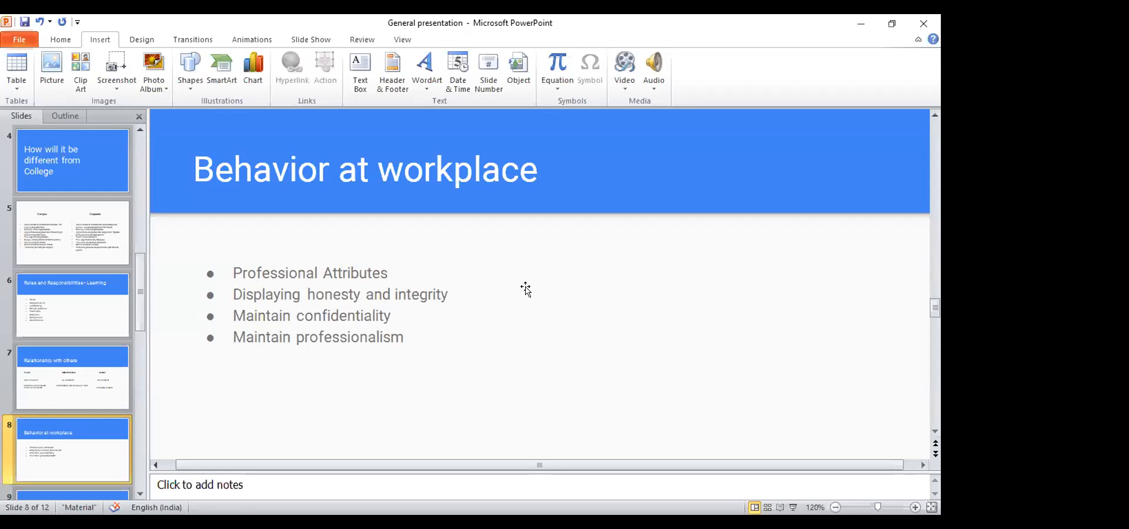
Show slide 9 contrasting workplace Dos and Don'ts
click(72, 451)
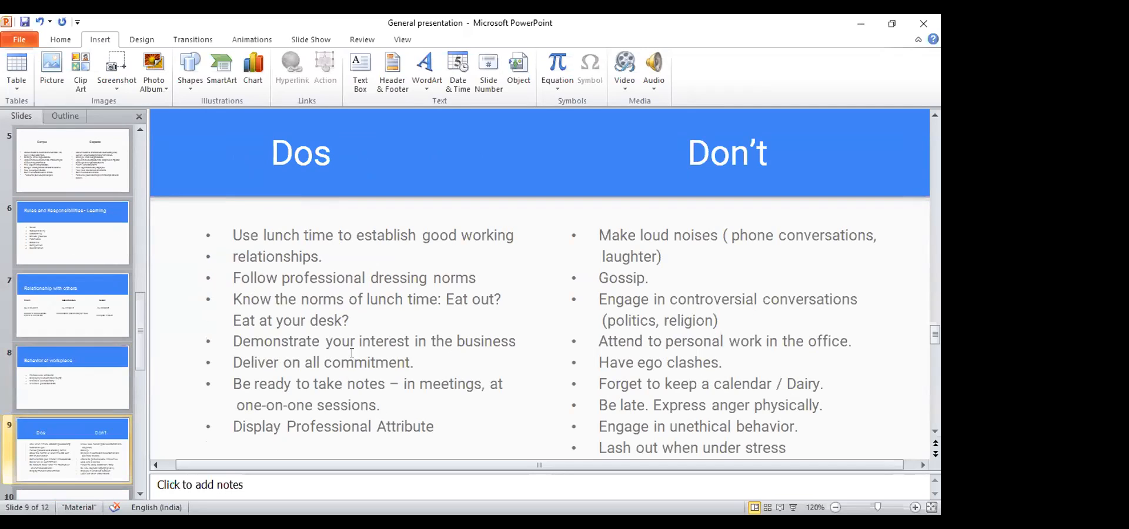
mouse_move(651, 114)
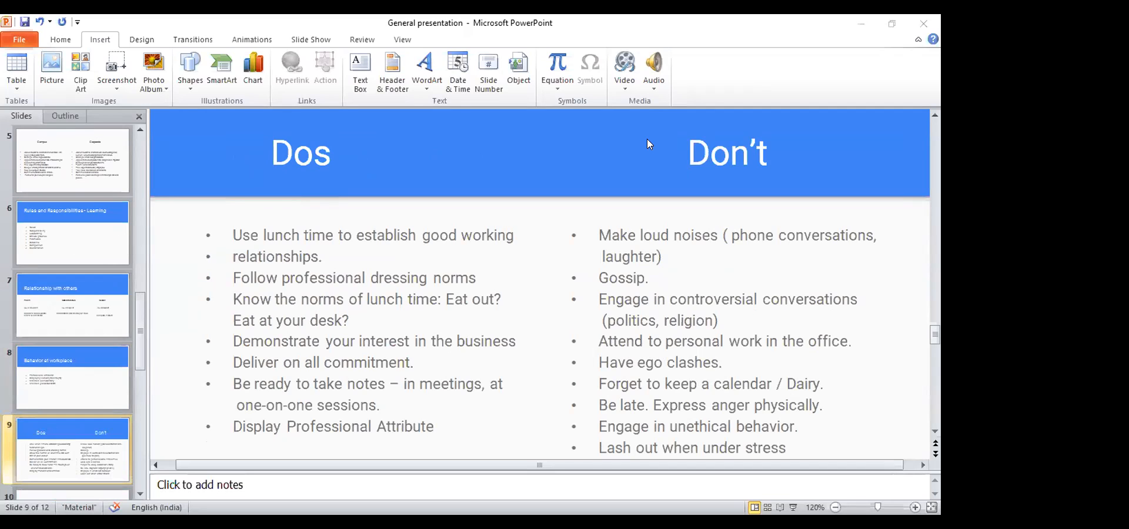
mouse_move(545, 400)
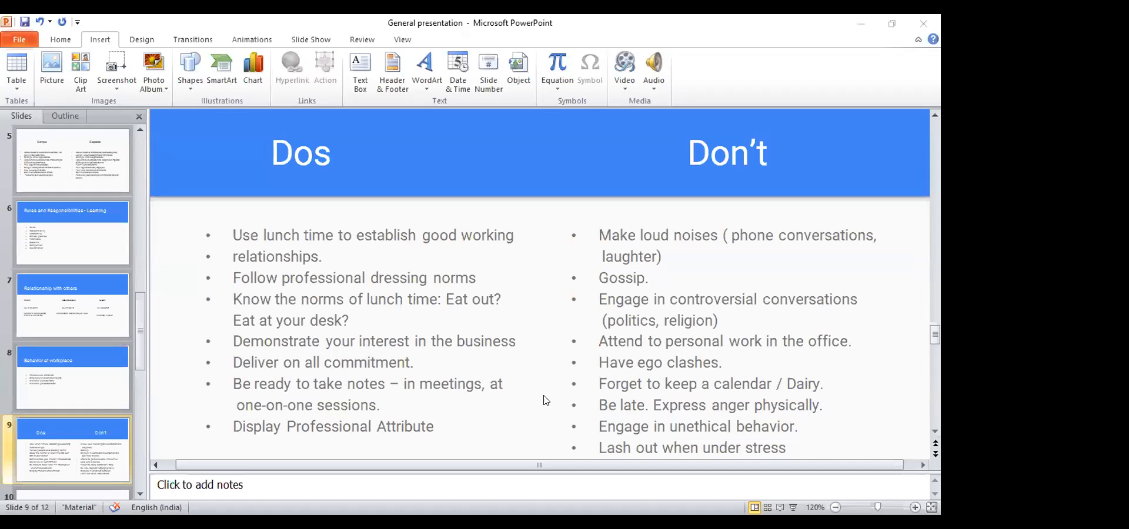
mouse_move(122, 460)
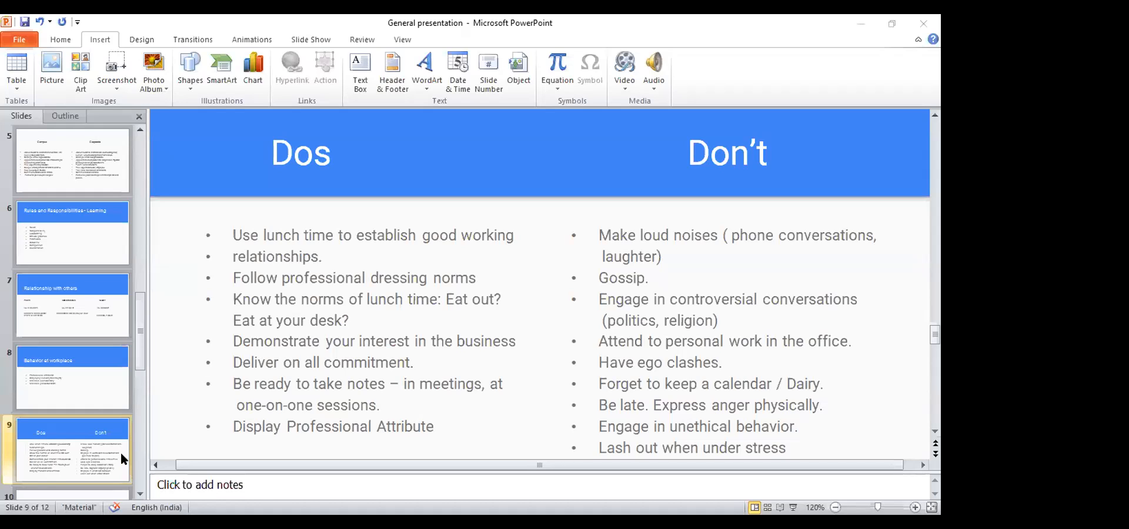
Show slide 10, the "Don't fear change, embrace it." quote by Anthony J. D'Angelo
scroll(down, 3)
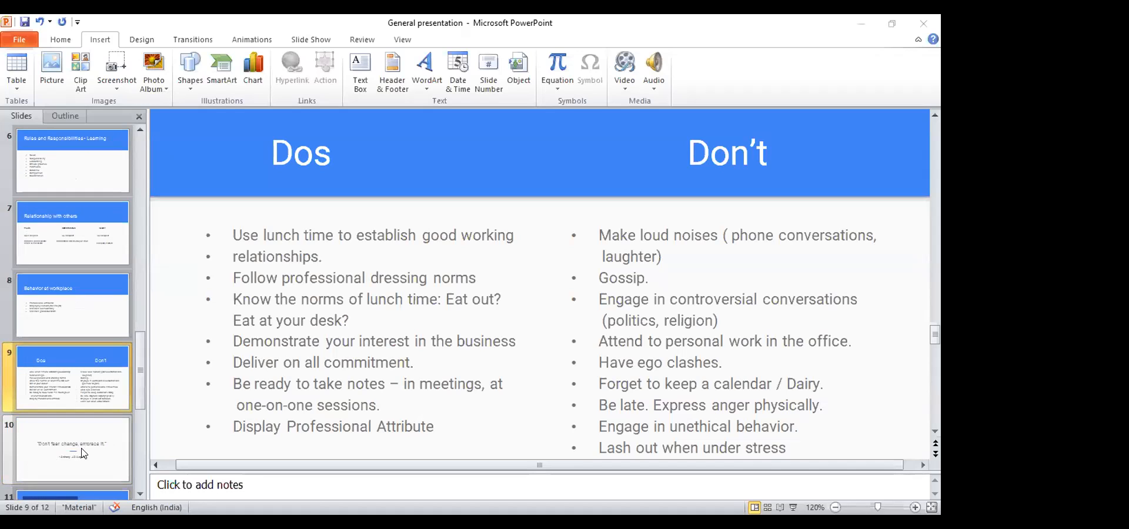
click(71, 450)
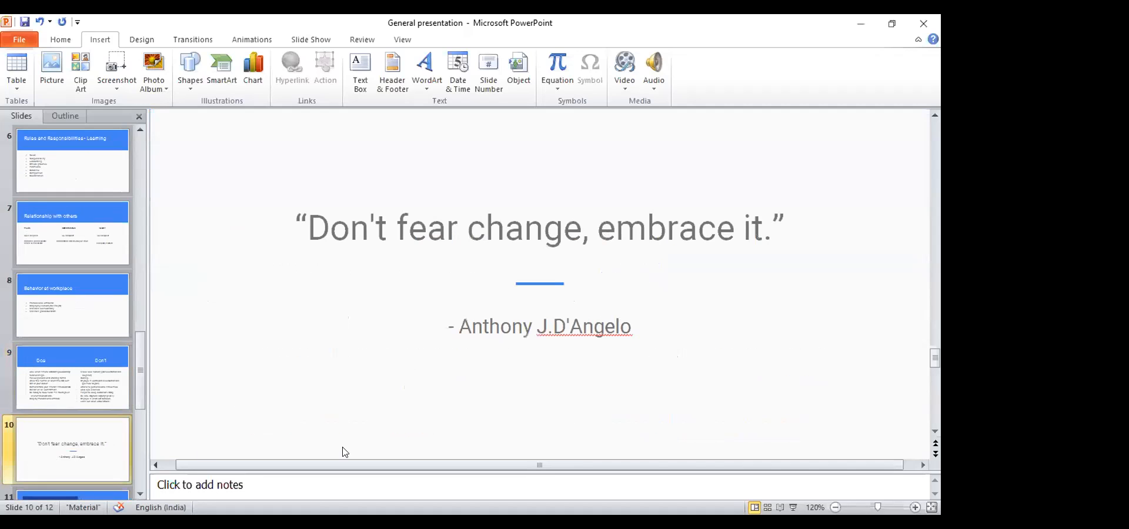
mouse_move(475, 437)
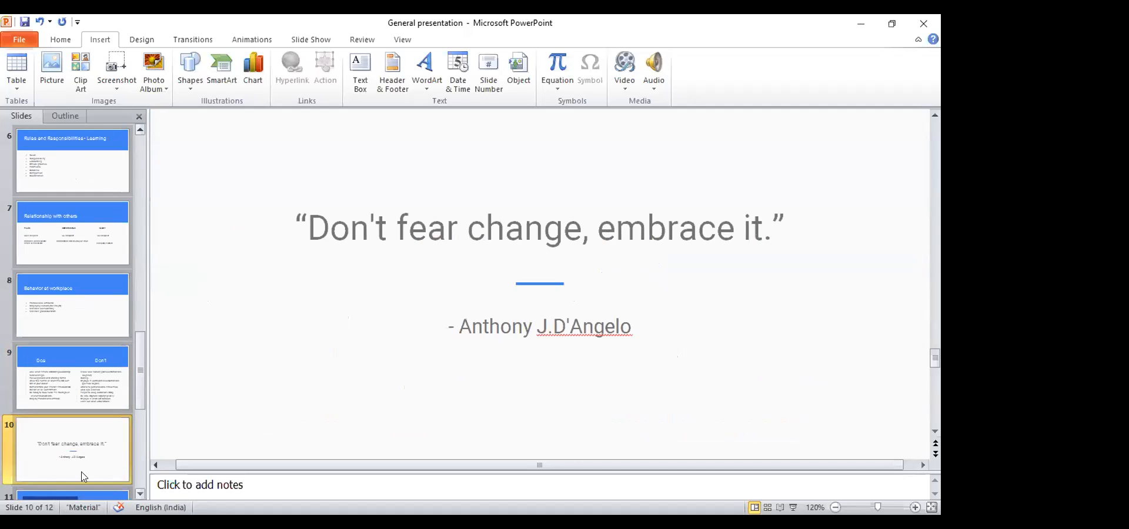
Show slide 11's Albert Schweitzer success quote, then the closing slide 12 "Thanks!" with the Forbes Marshall logo
click(68, 451)
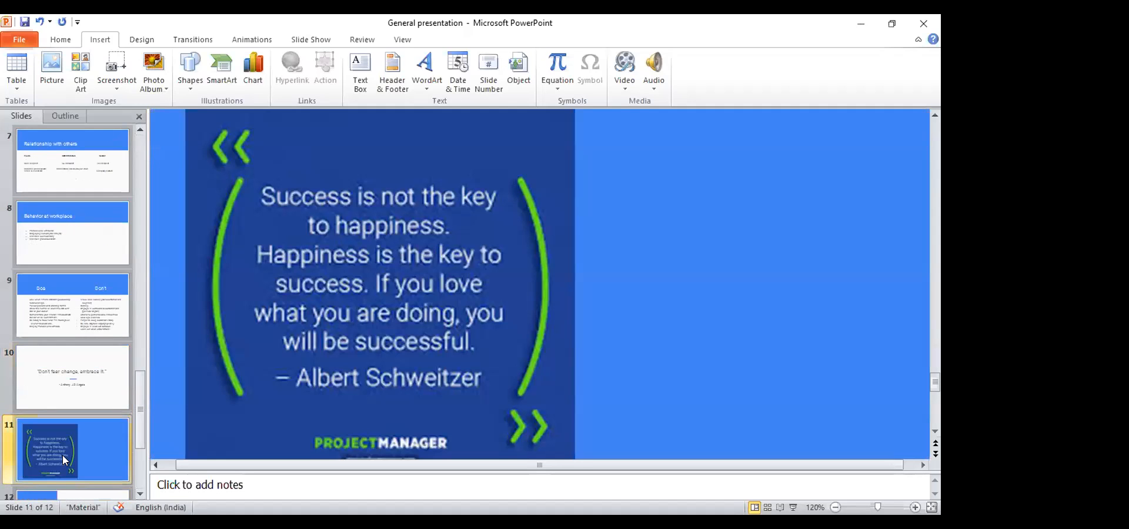
scroll(down, 3)
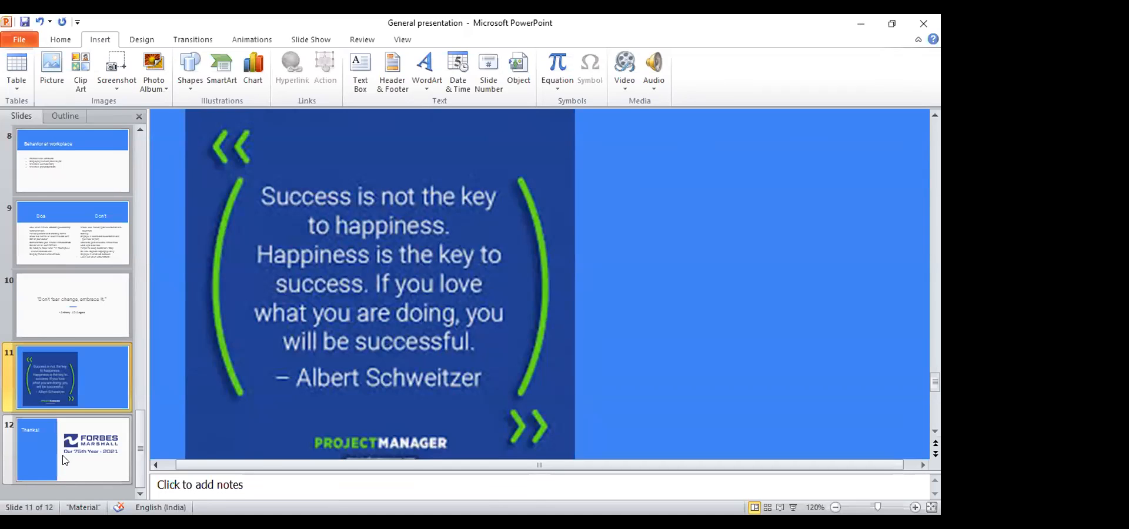
click(72, 450)
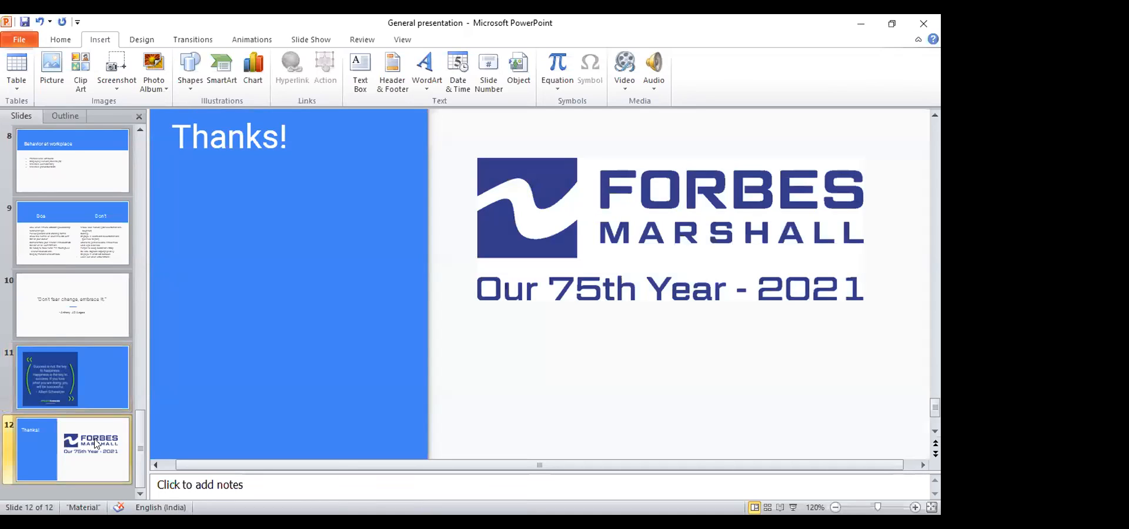
mouse_move(884, 20)
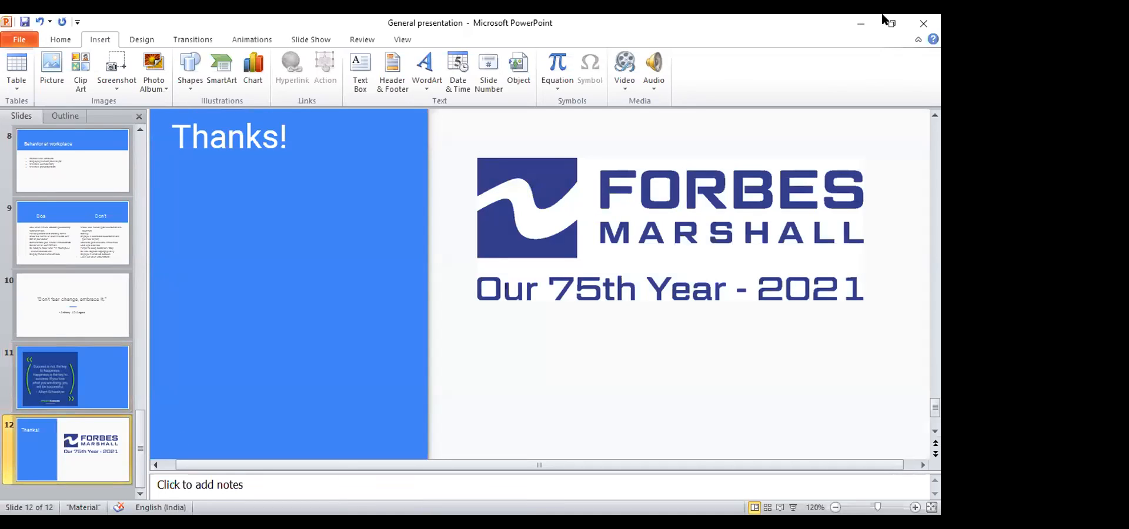